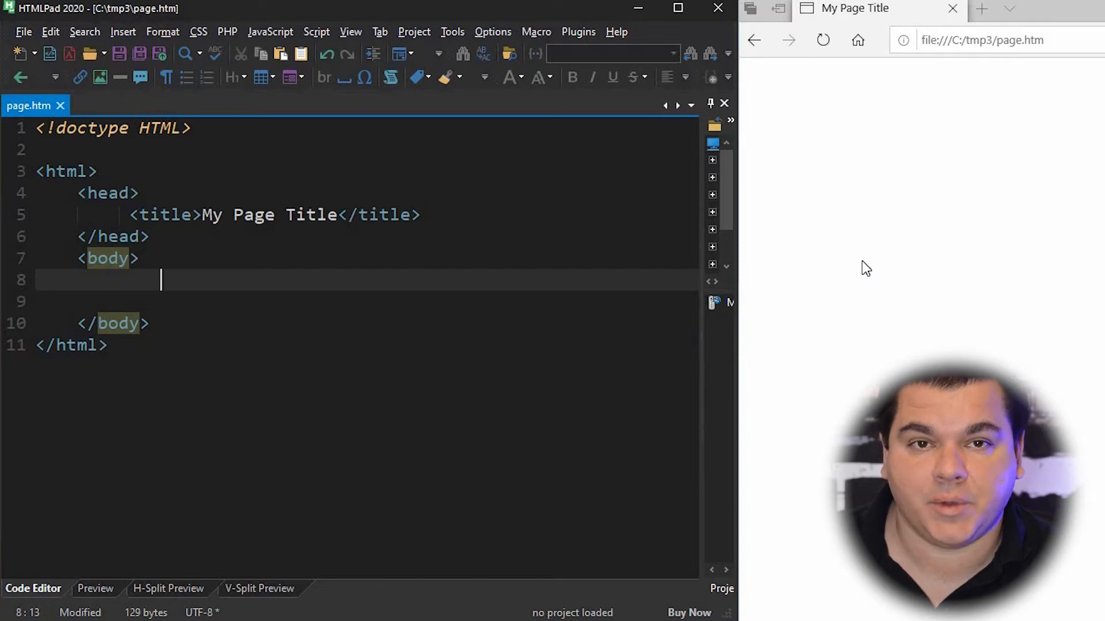
Step: Add an empty anchor <a href=""></a> inside the body of page.htm and save
text(<>)
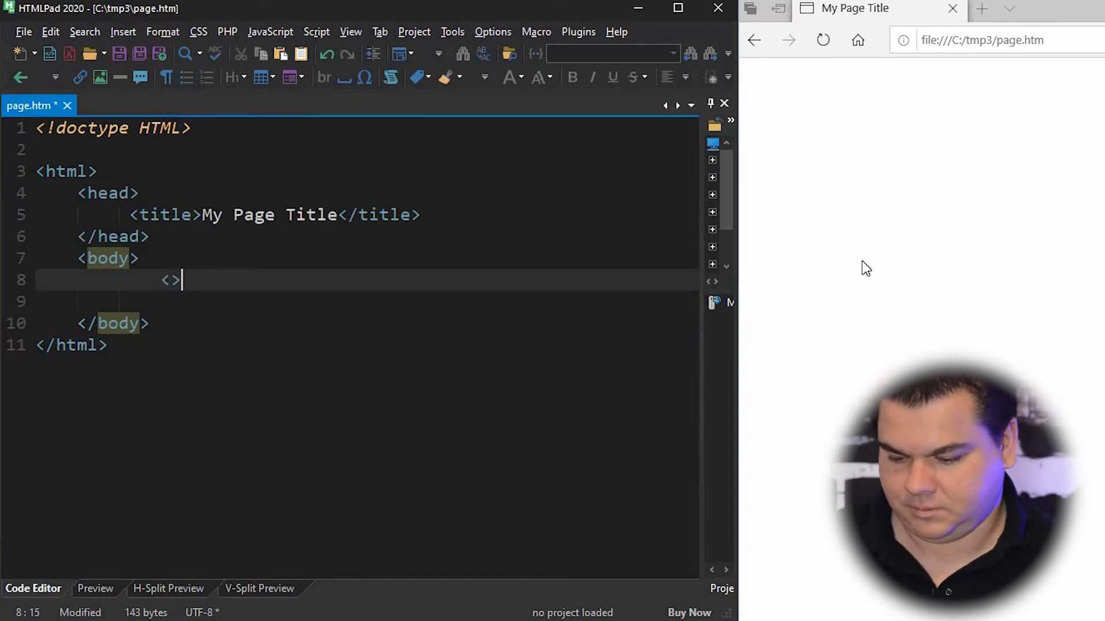
text(a href)
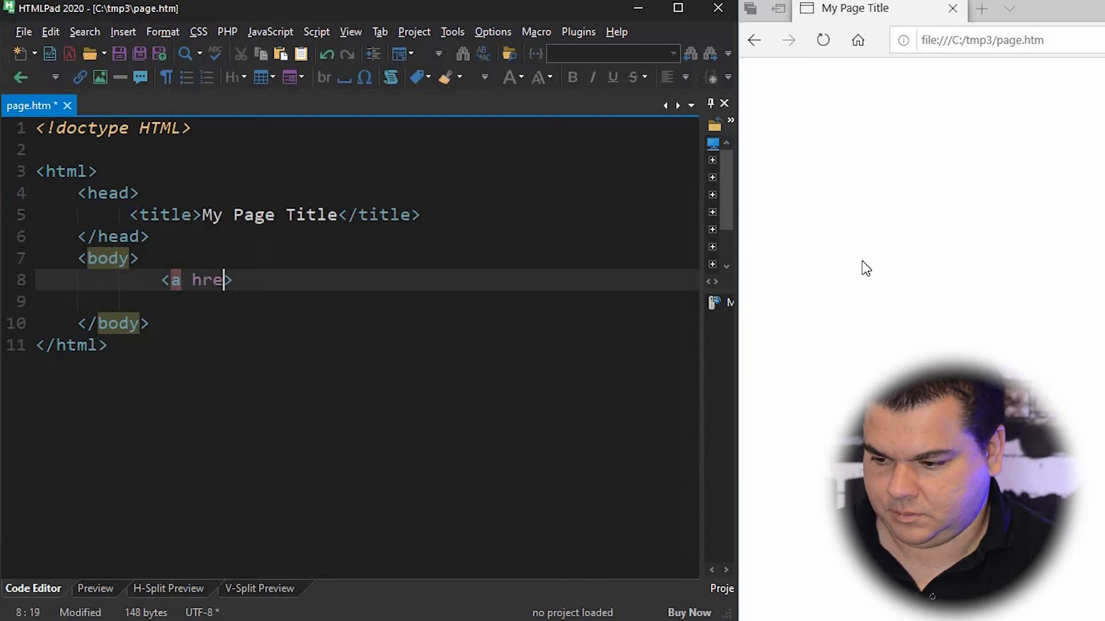
text(="">)
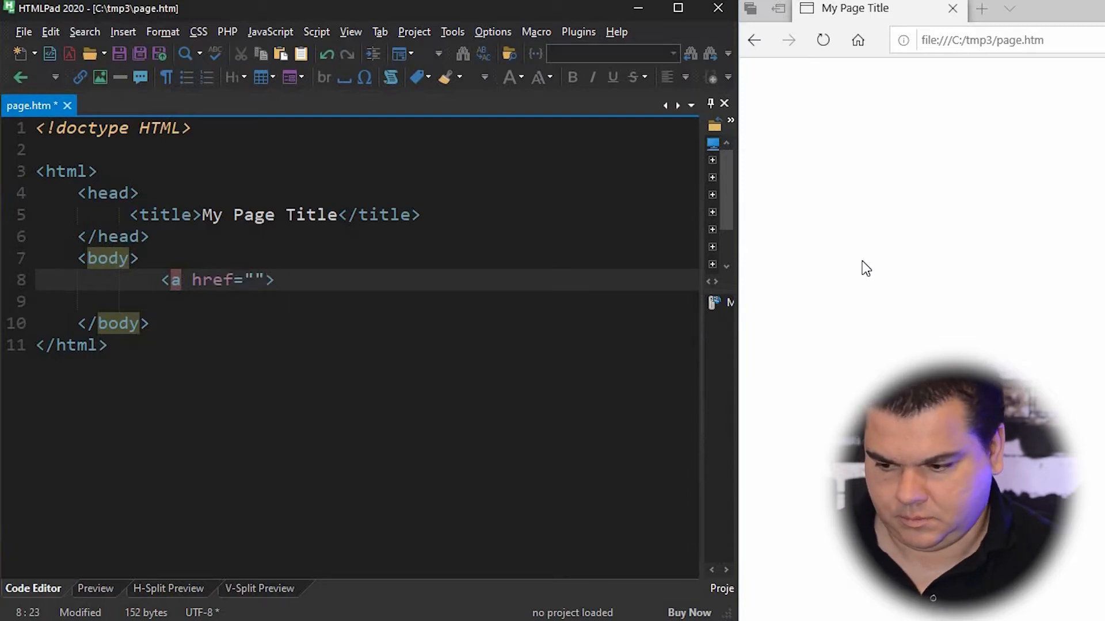
text(</a>)
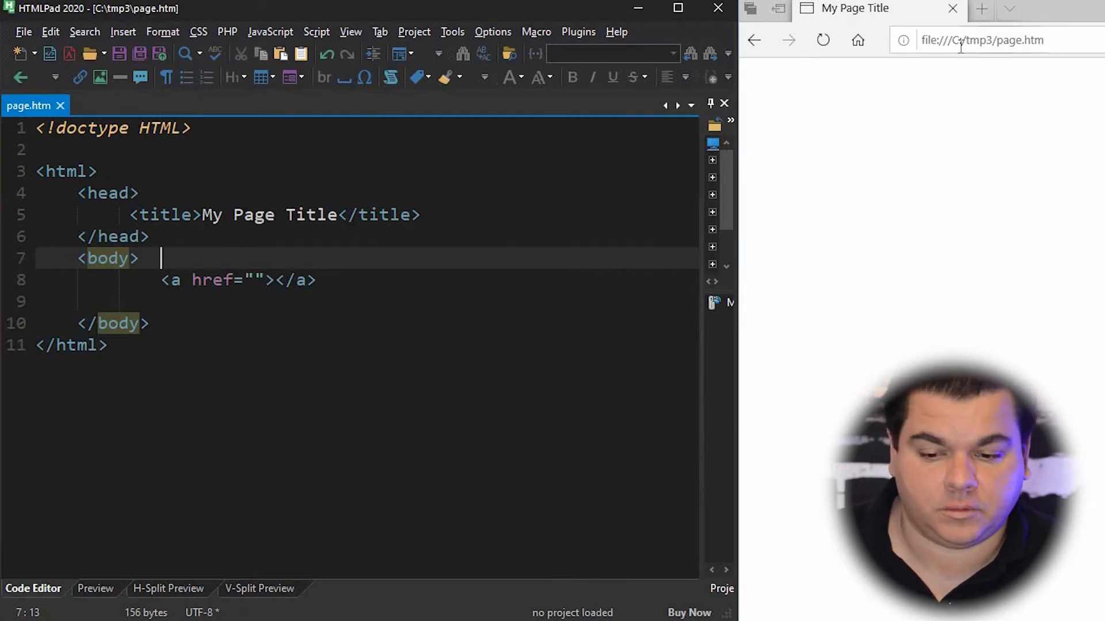
mouse_move(958, 124)
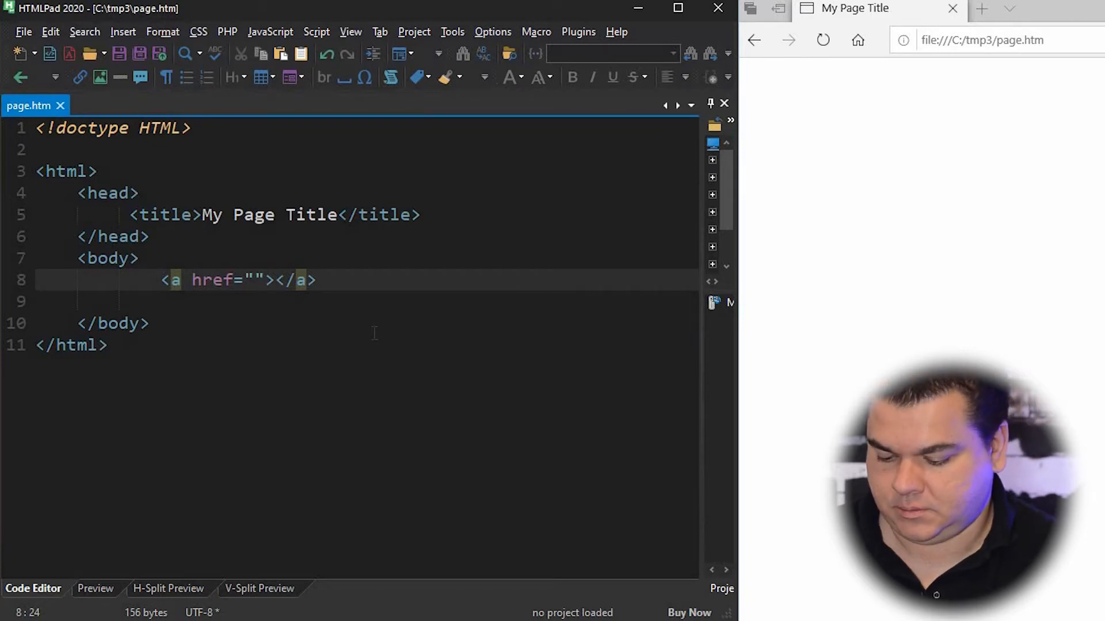
Step: Give the link the text 'Link text here' and href tables.htm, save and refresh Edge
text(Link text here)
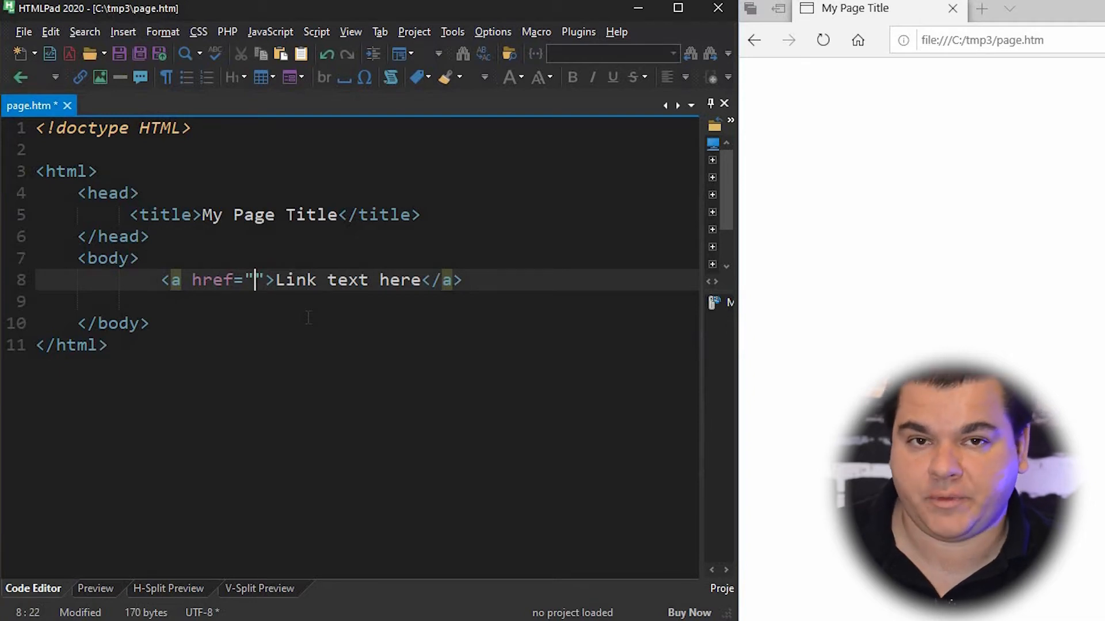
text(tables)
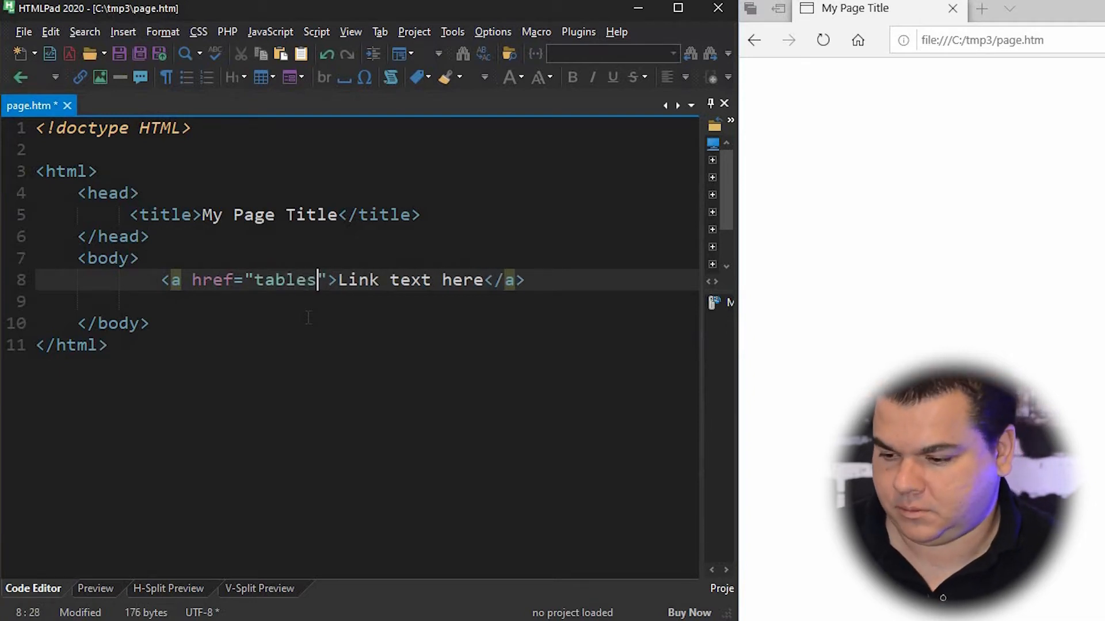
text(.htm)
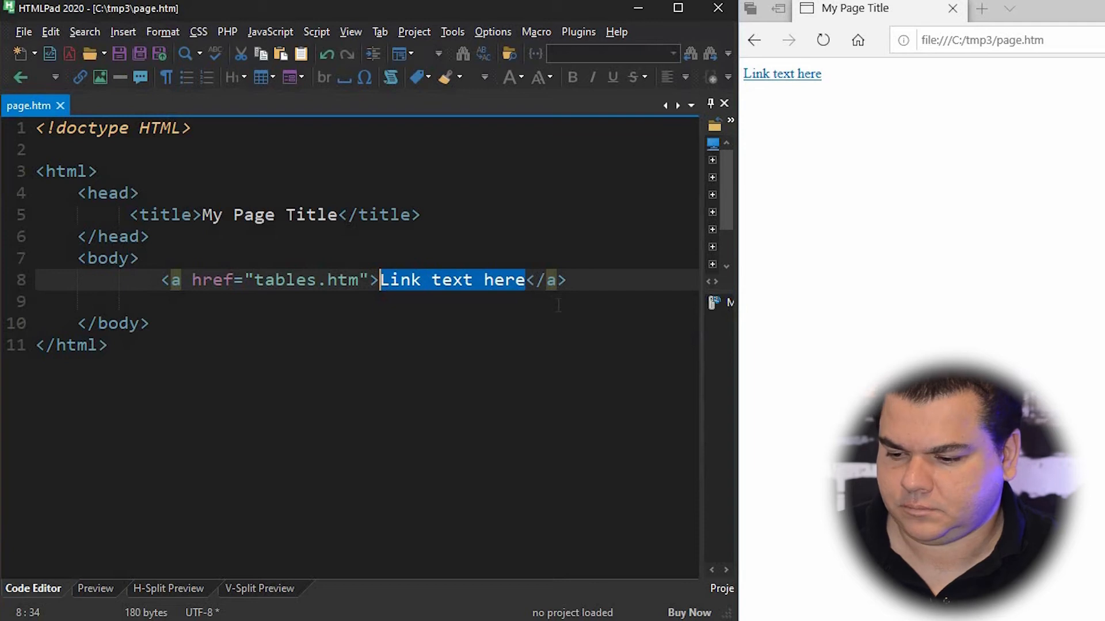
click(557, 301)
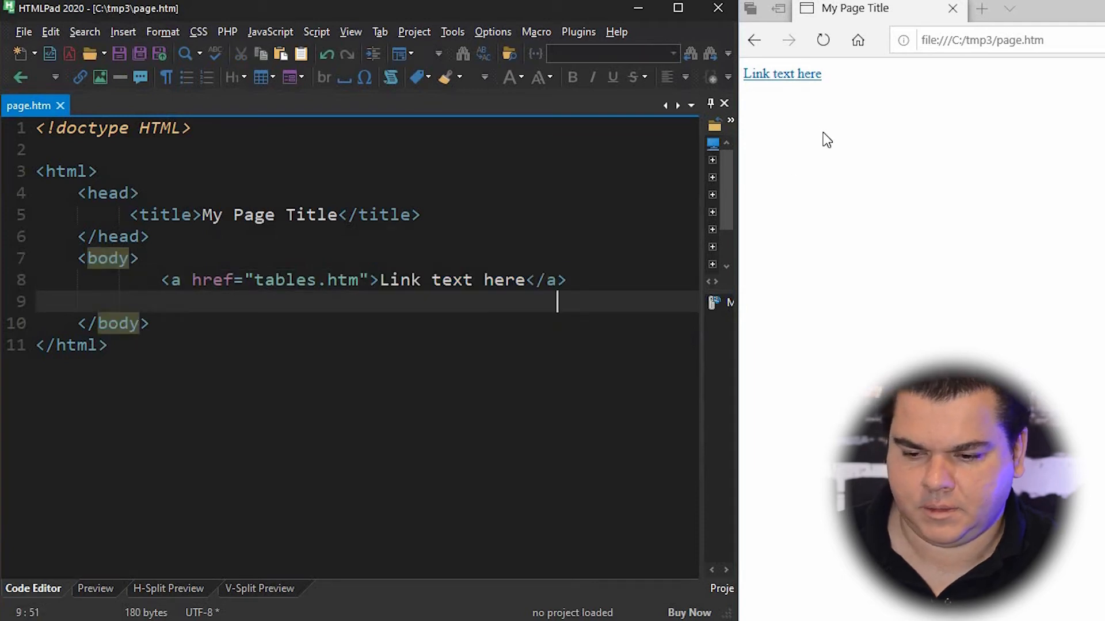
mouse_move(795, 80)
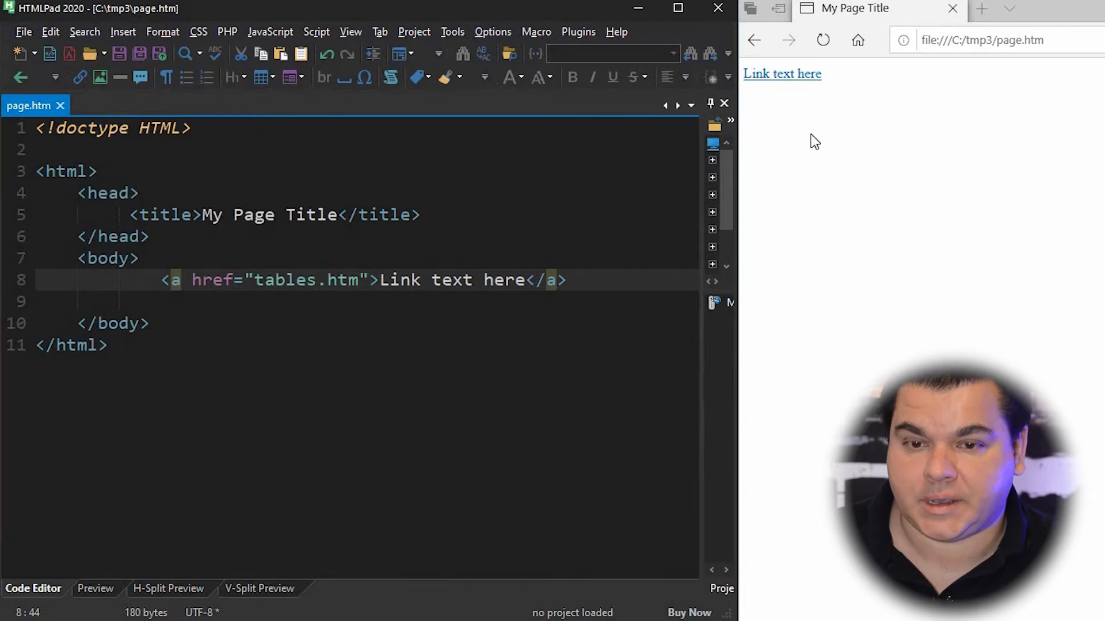
click(781, 74)
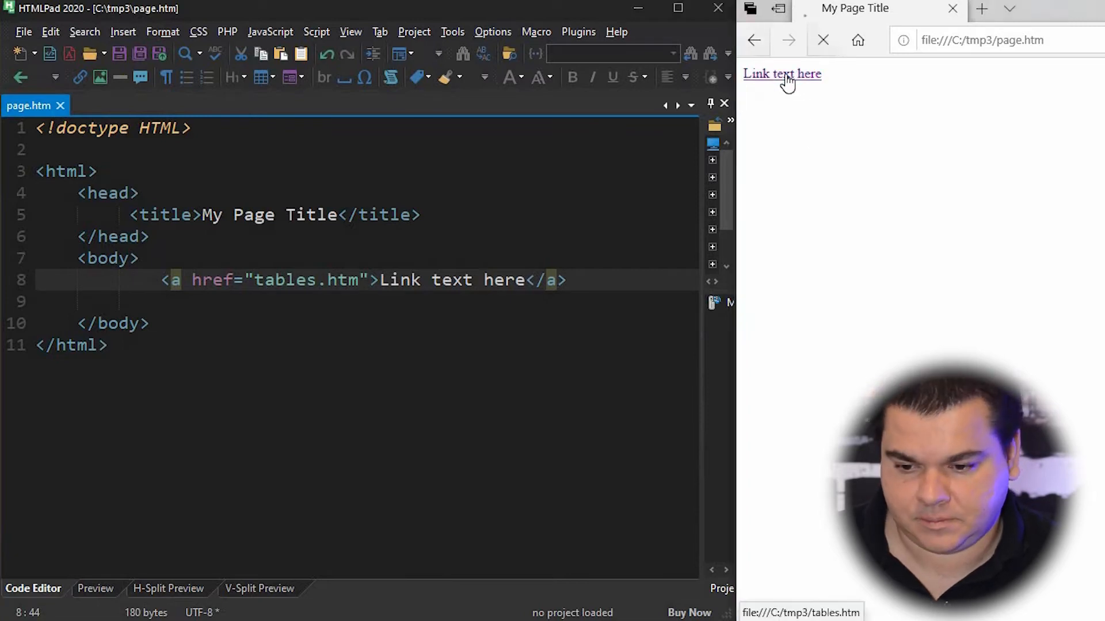
click(781, 74)
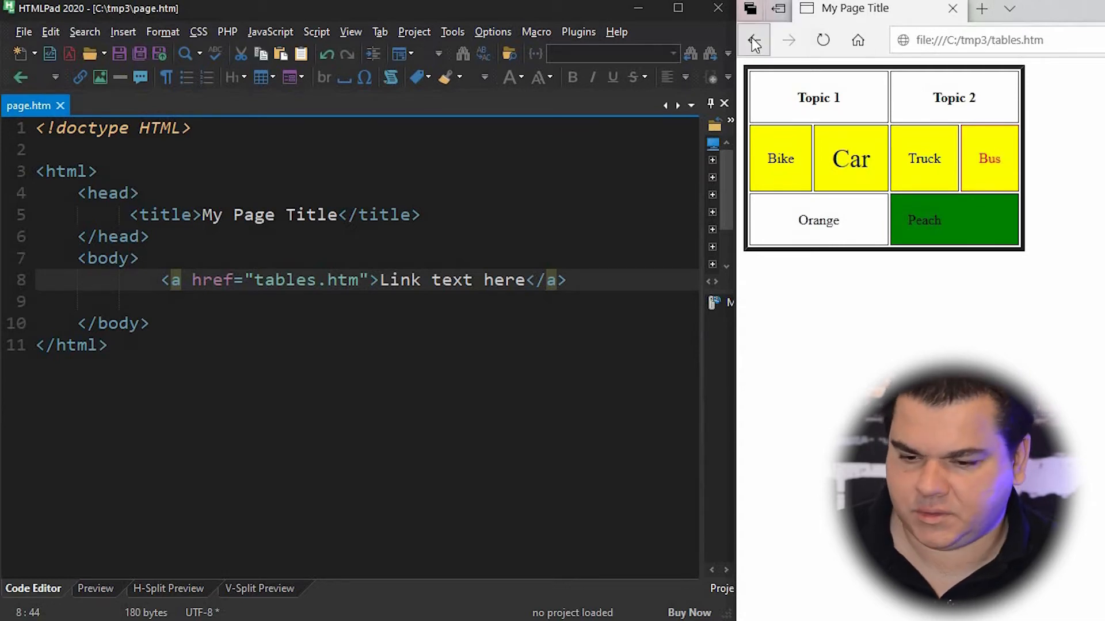
click(752, 40)
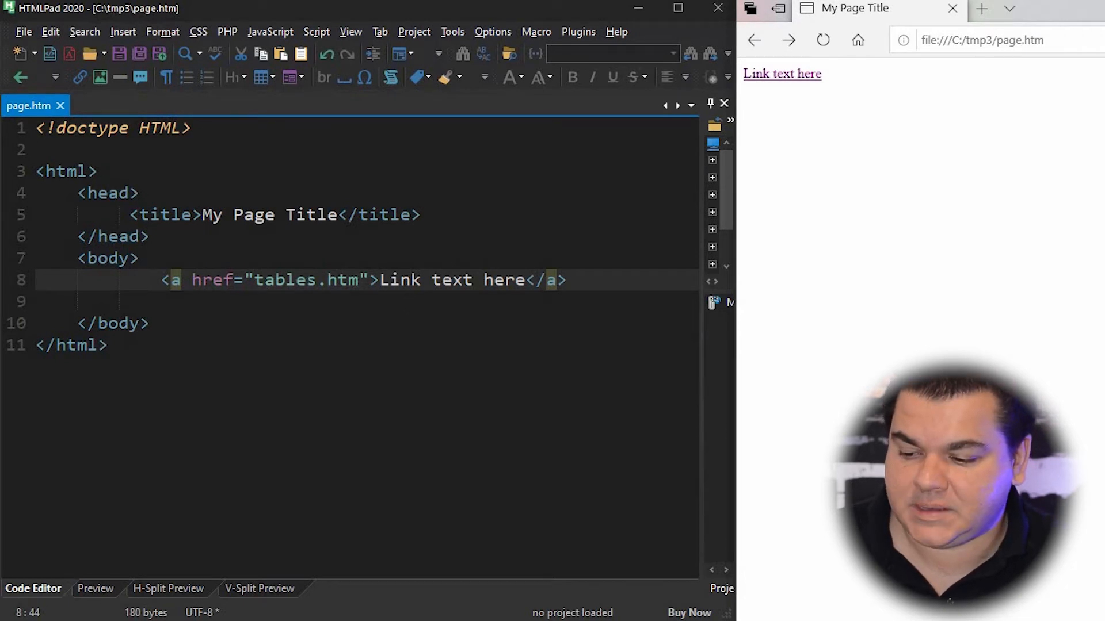
double_click(305, 280)
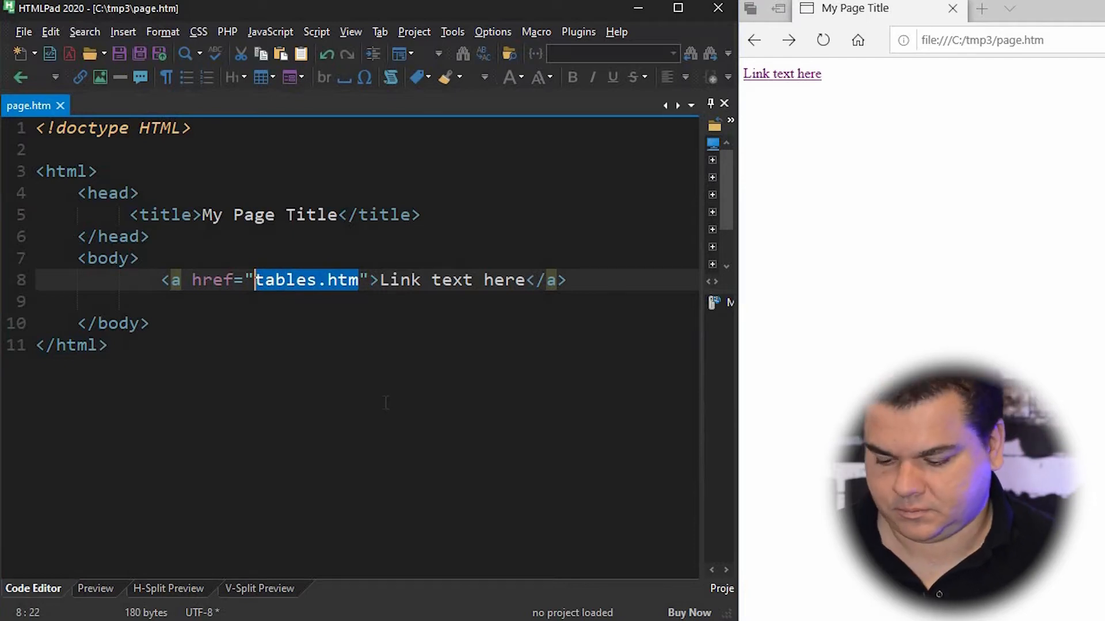
text(https://)
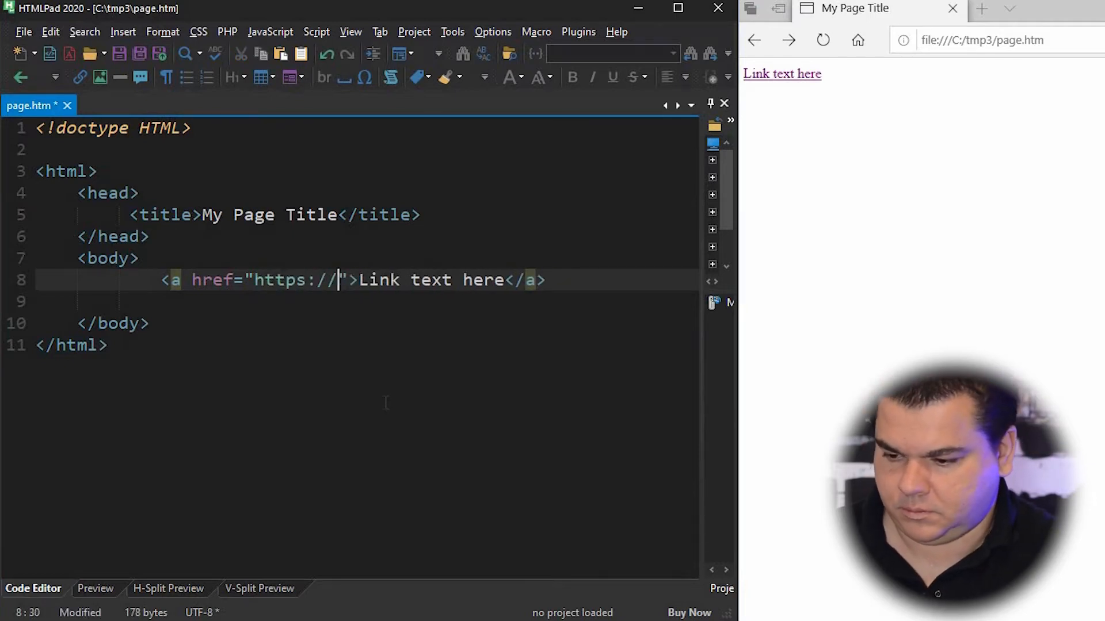
text(www.copahost.com)
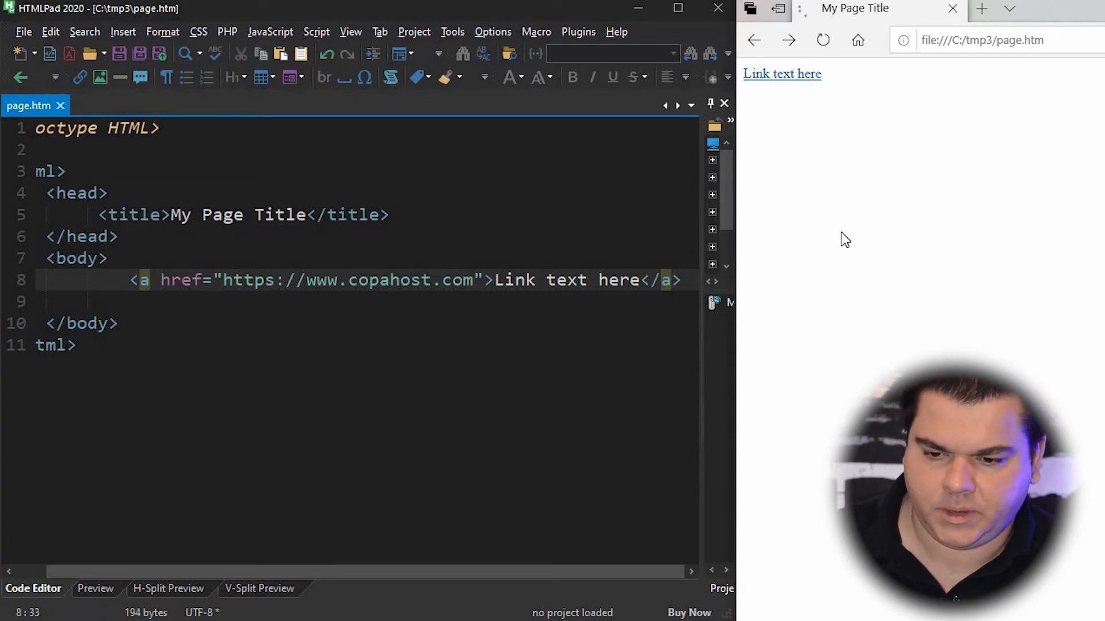
mouse_move(782, 74)
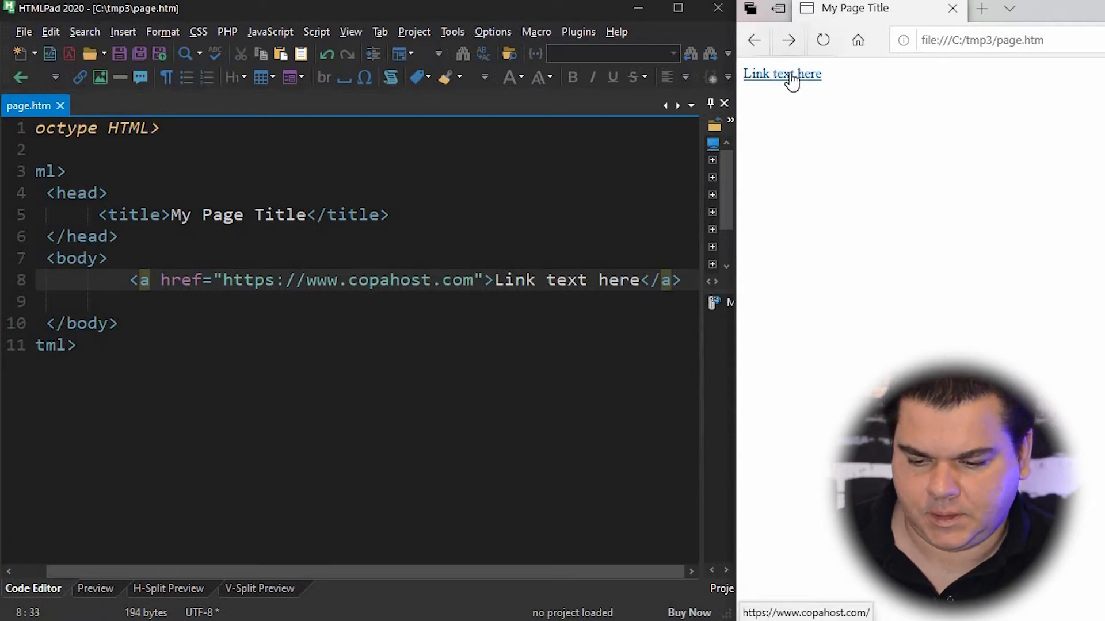
click(781, 74)
text( target=_)
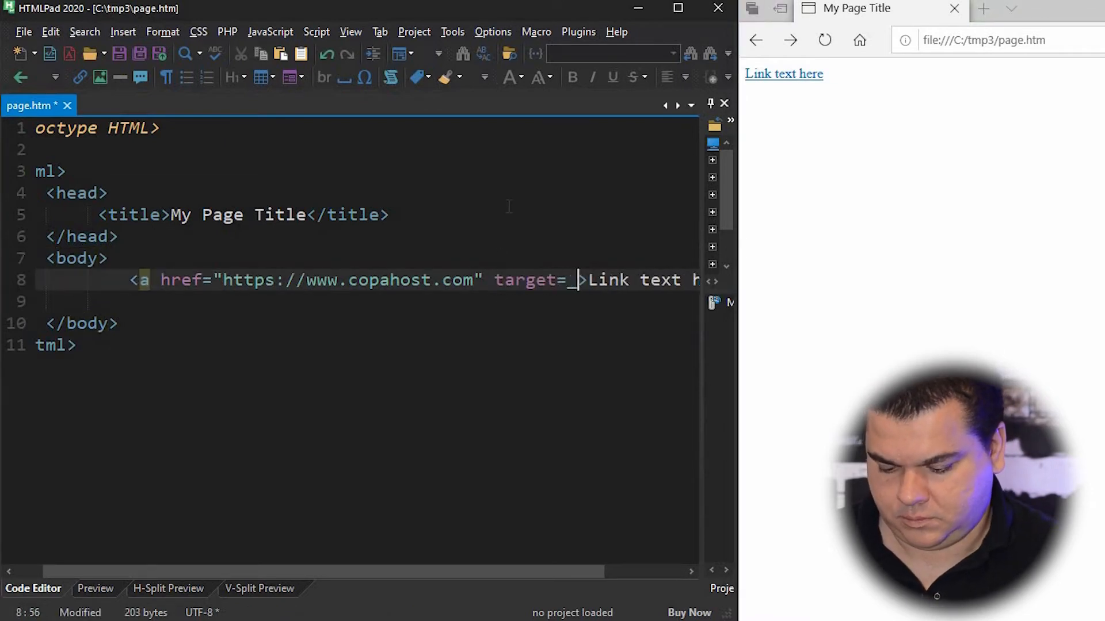
Step: Add target=_blank to the link, save, and confirm Copahost opens in a new tab
text(blank)
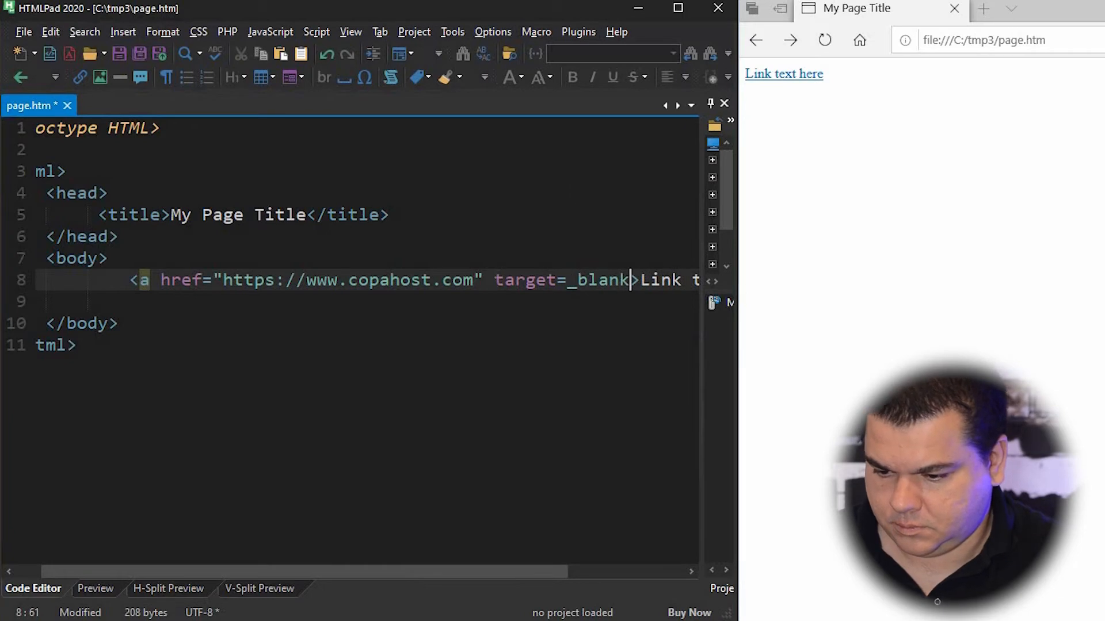
key(Enter)
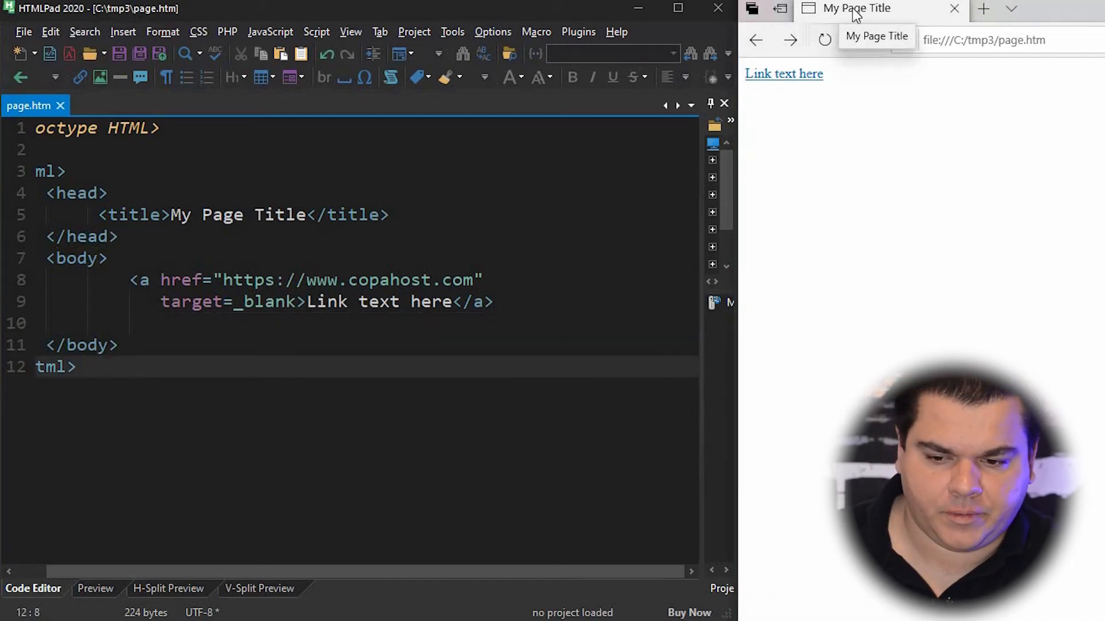
click(783, 73)
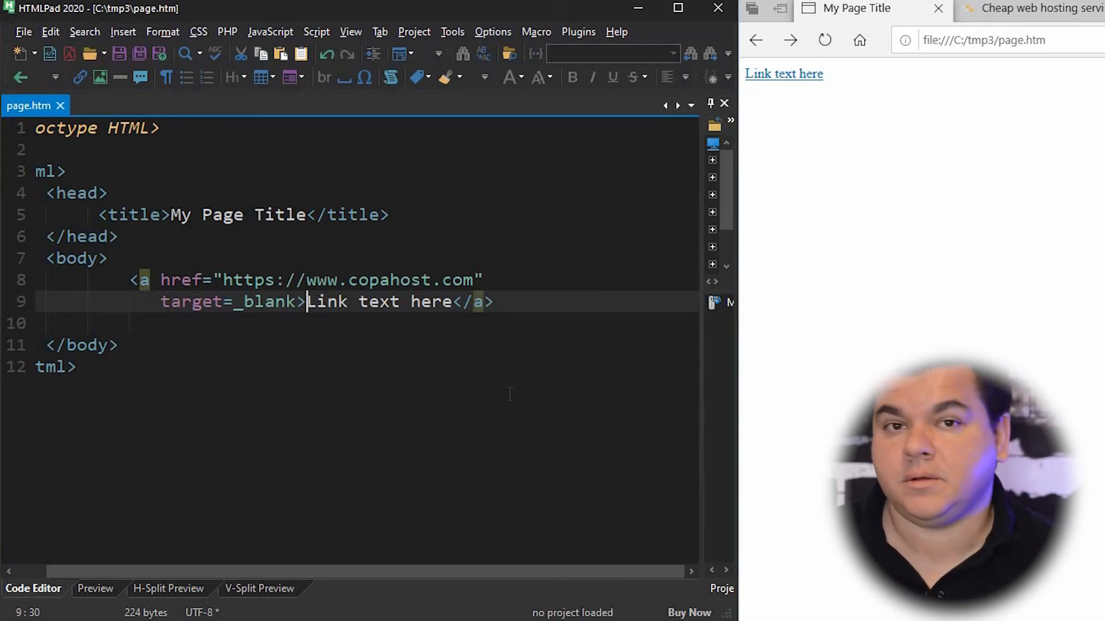
mouse_move(900, 110)
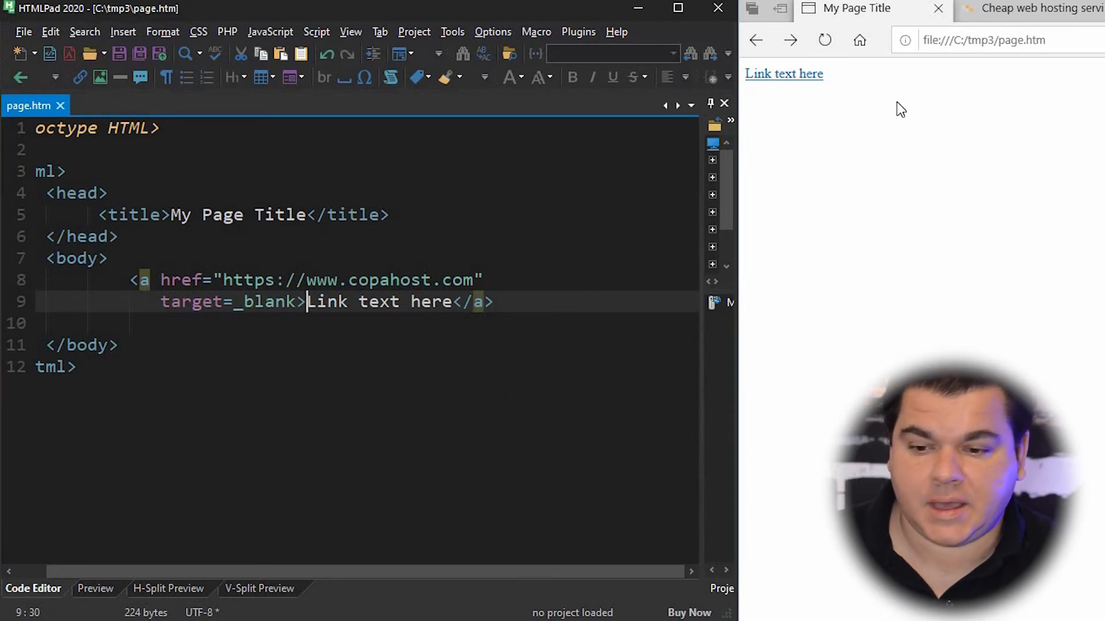
mouse_move(780, 207)
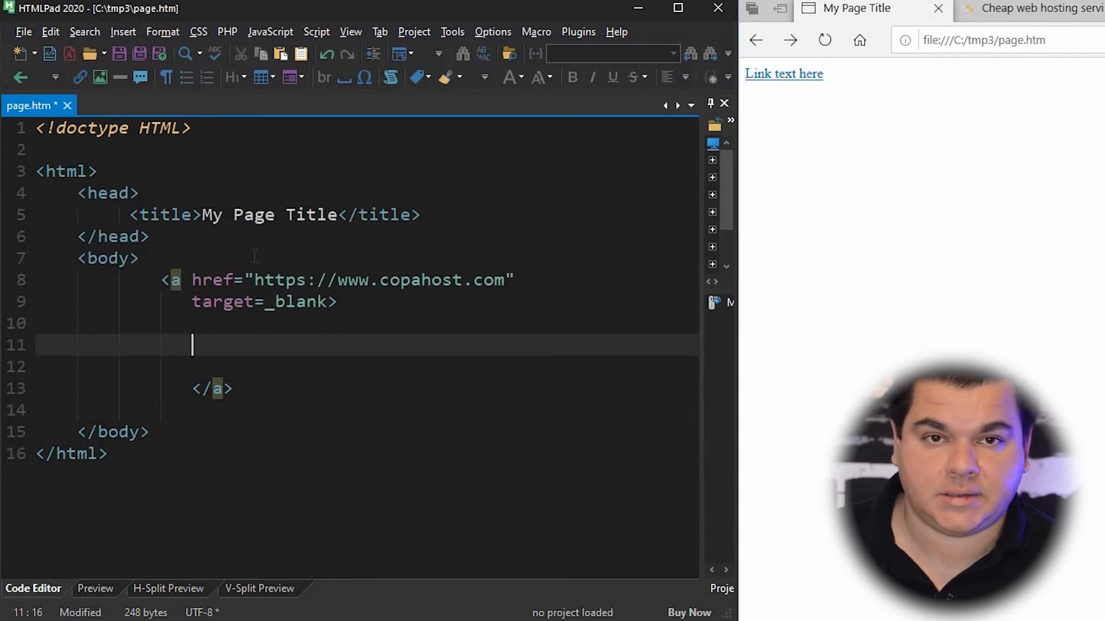
Step: Wrap <img src="image.png" alt="" /> inside the Copahost link, save and test it in the browser
text(<img)
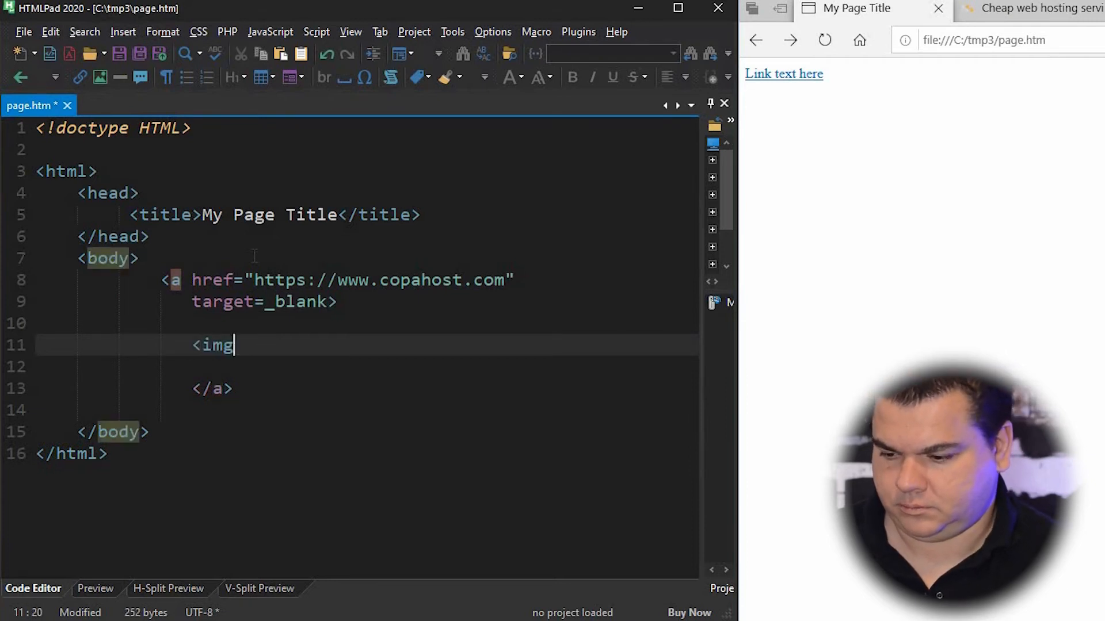
text(src="" alt="" />)
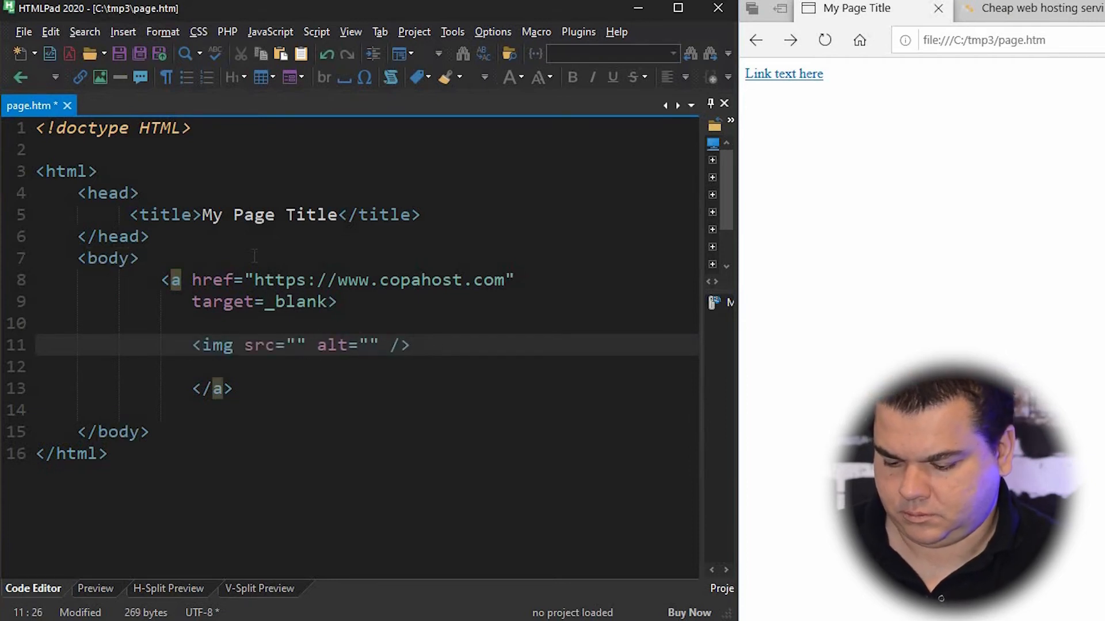
text(image.p)
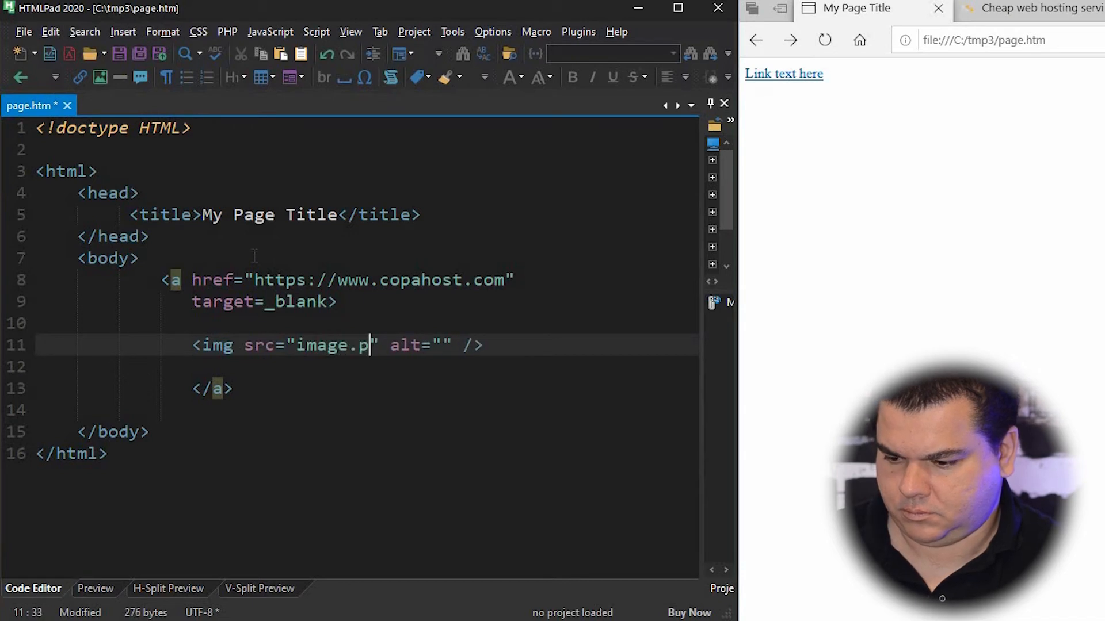
text(ng)
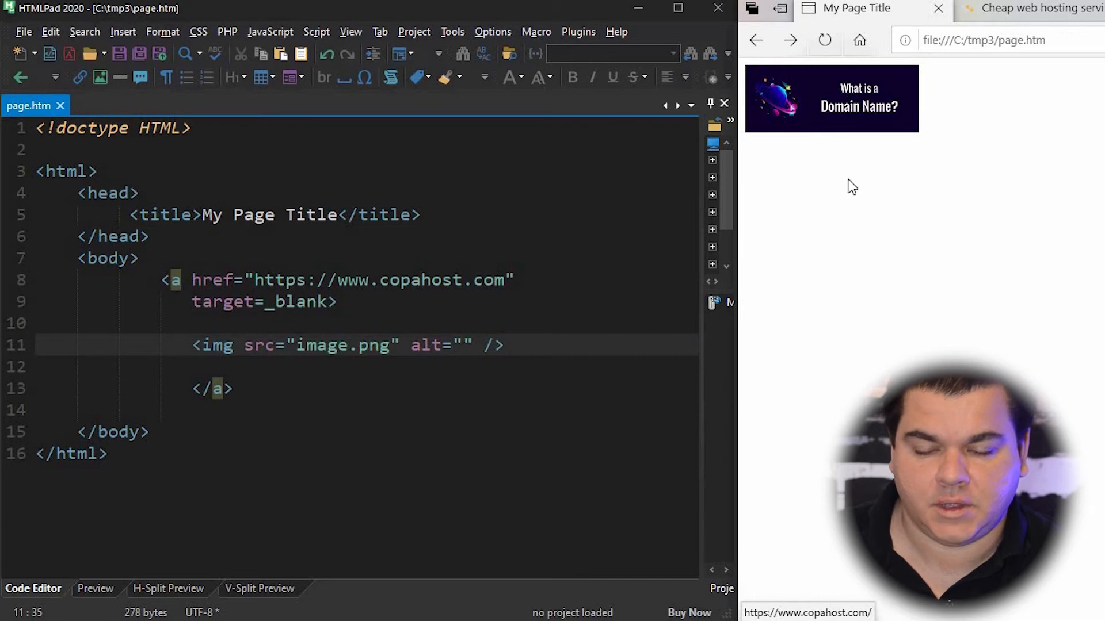
mouse_move(826, 103)
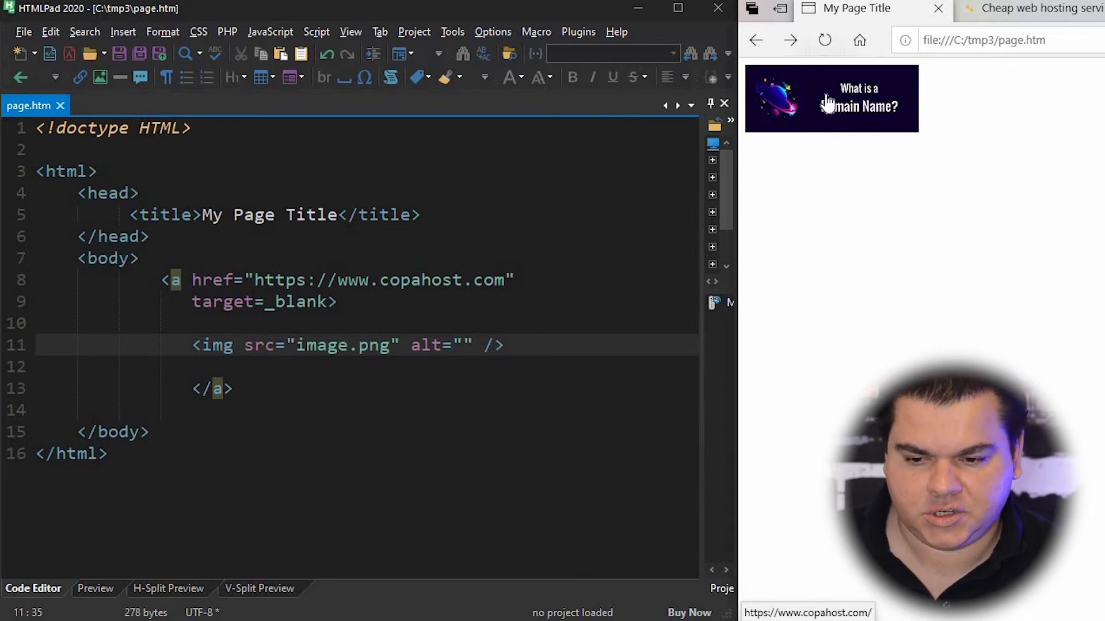
click(829, 99)
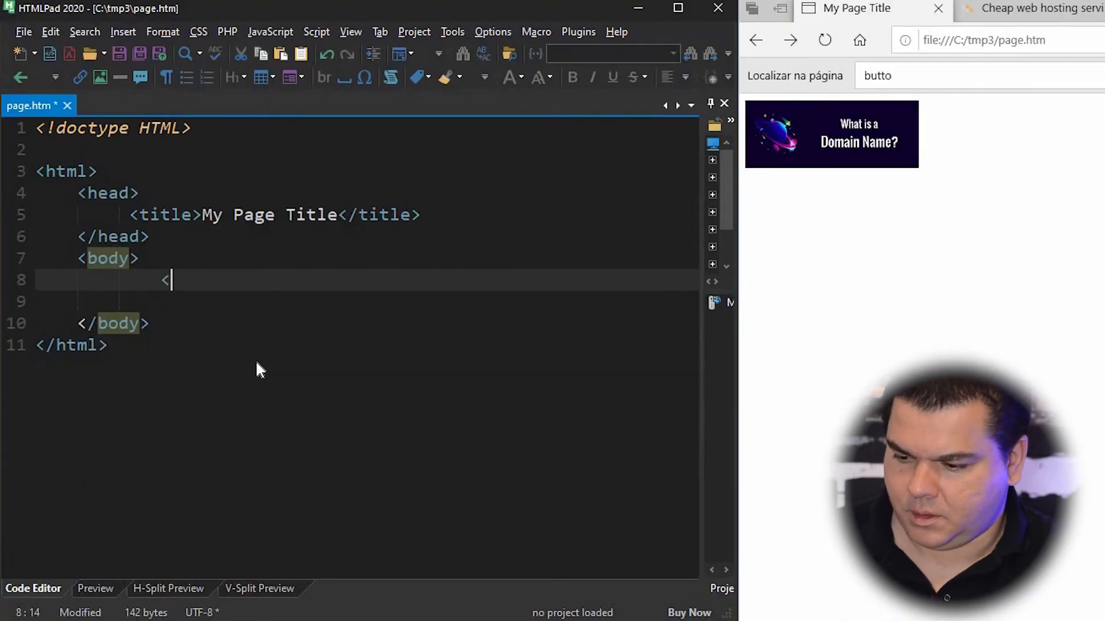
Step: Replace the link with <button>Button title</button>, save and preview the button in Edge
text(button></button>)
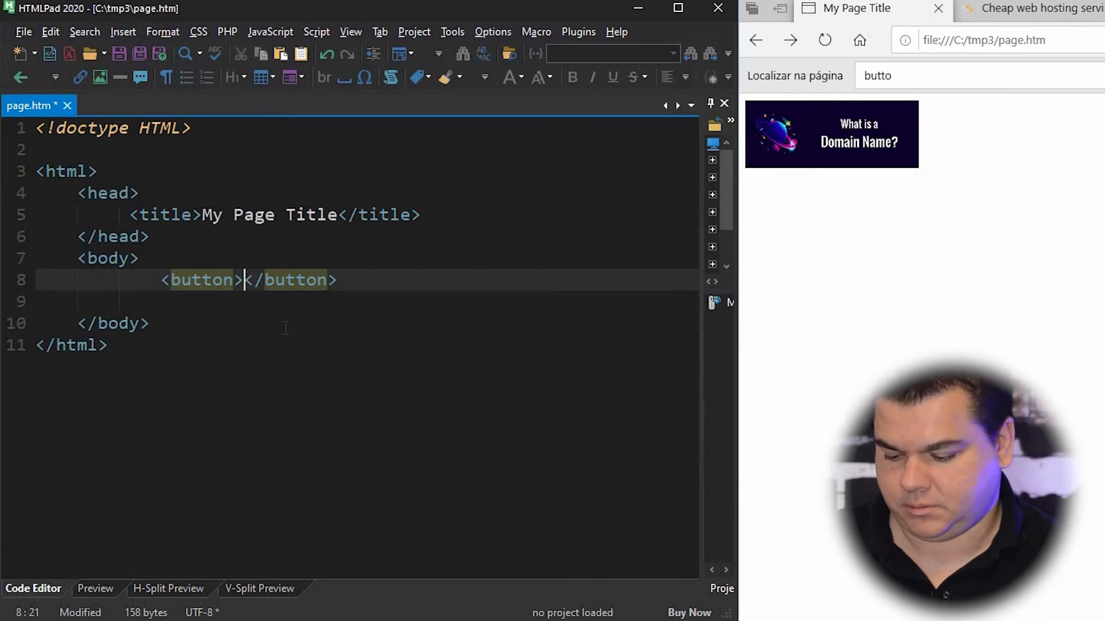
text(Button title)
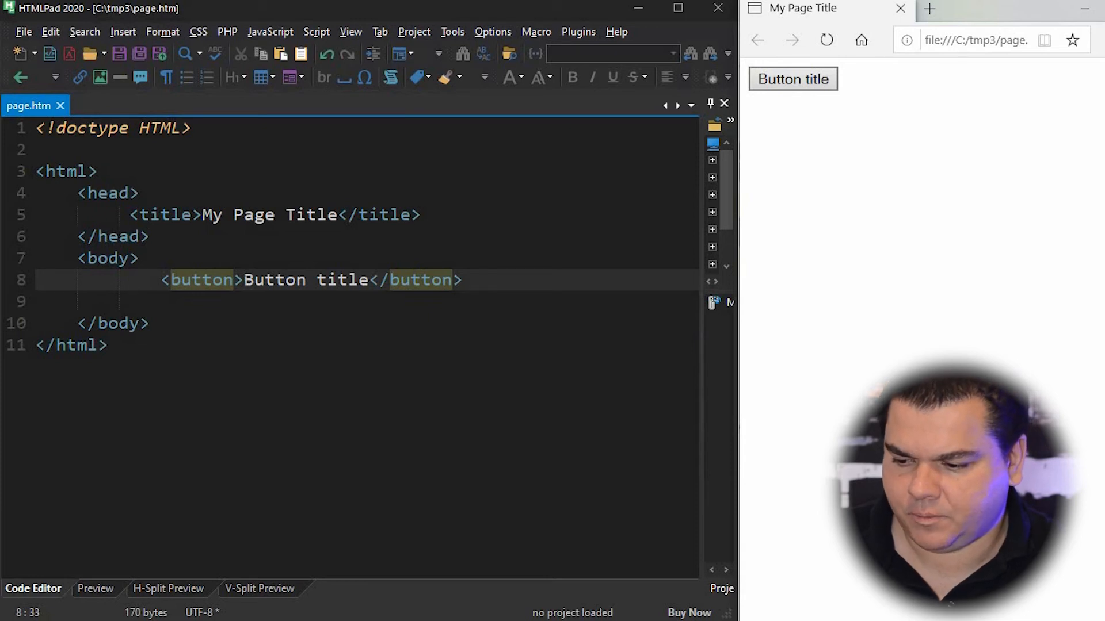
mouse_move(802, 105)
text( onClick=")
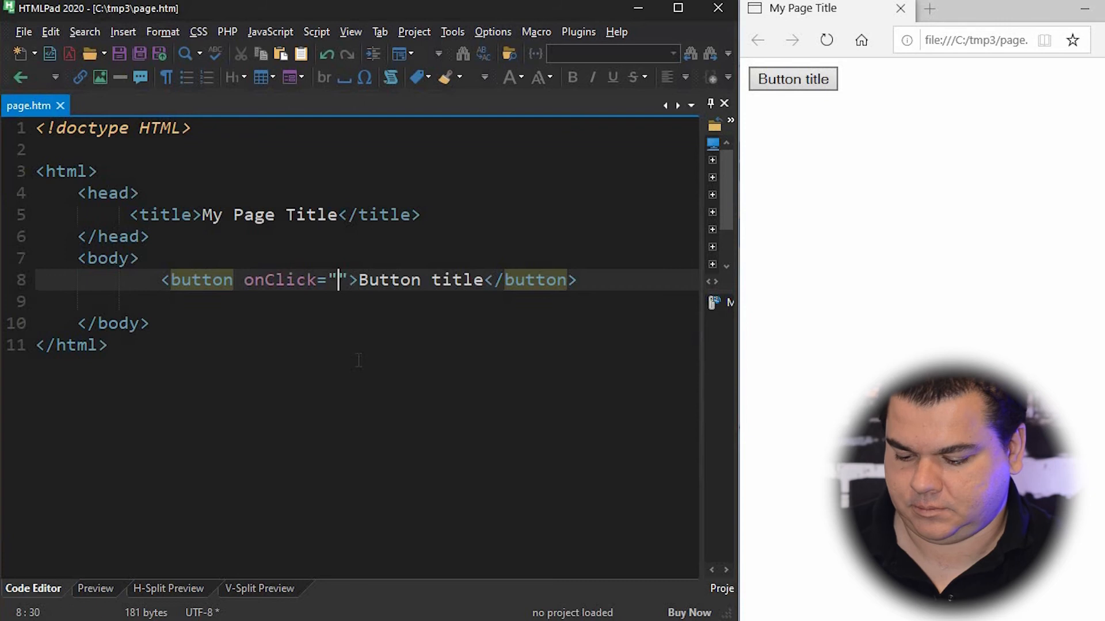
Step: Give the button onClick="document.location='tables.htm'" with label and closing tag on separate lines, and save
text(document.location)
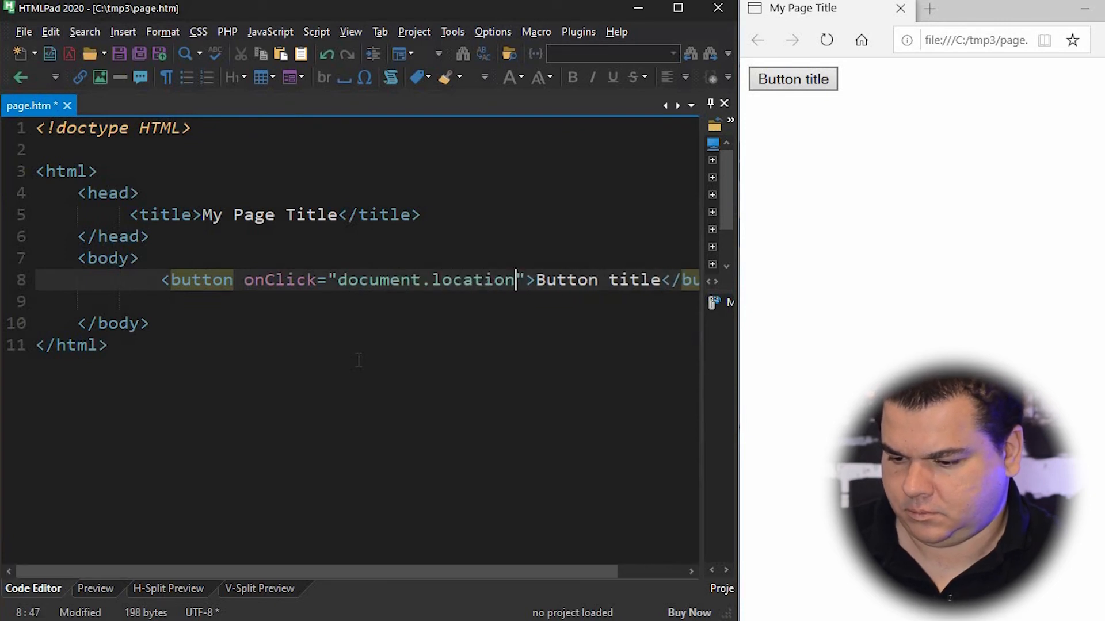
text(0)
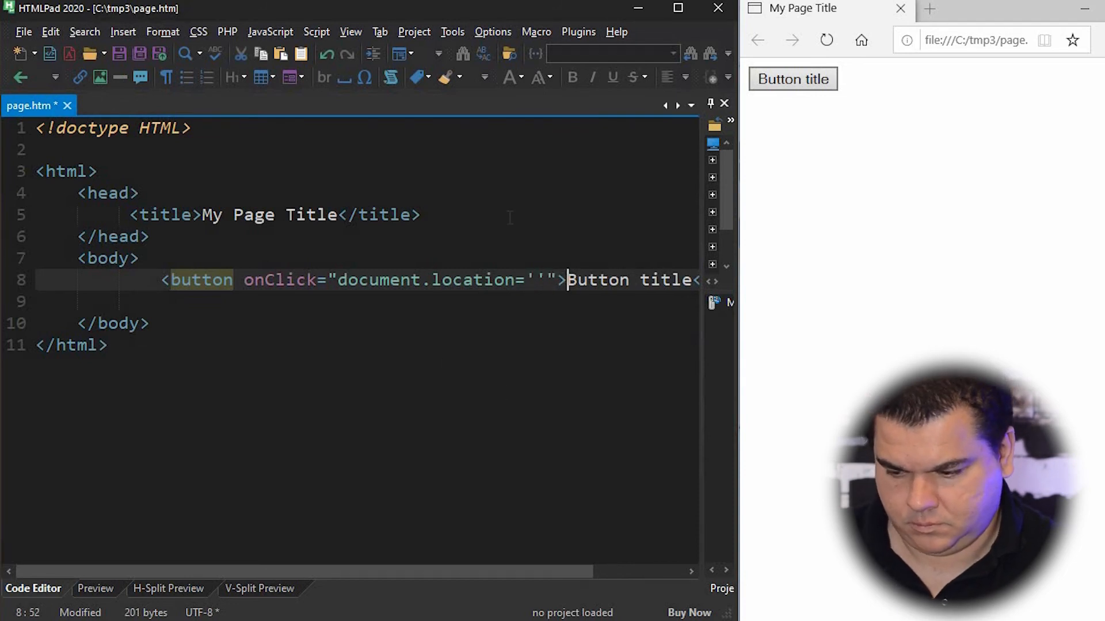
key(Enter)
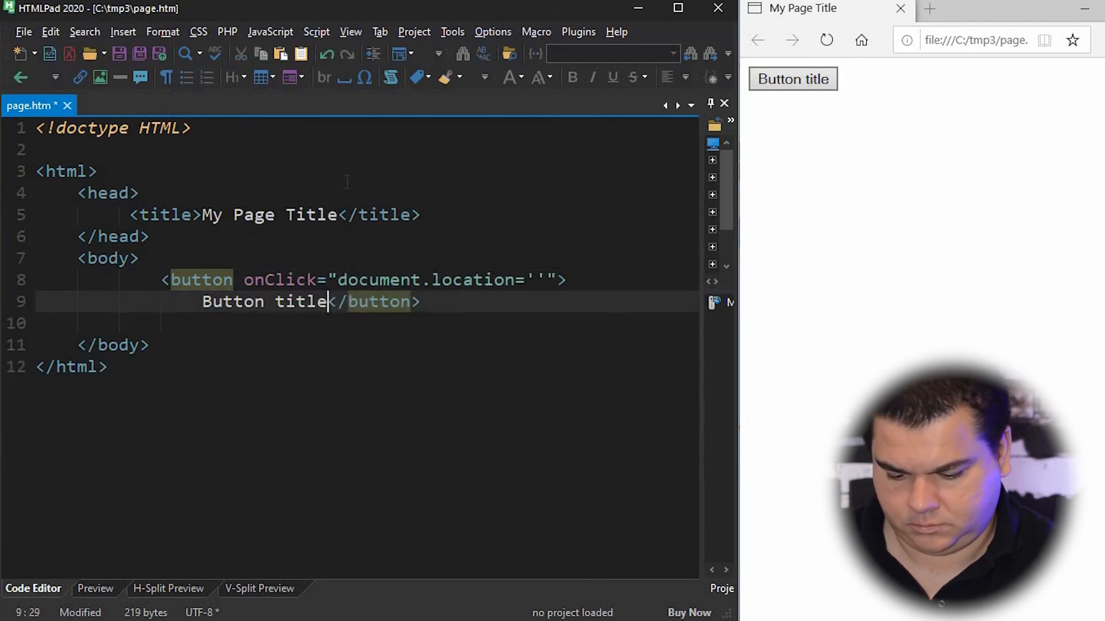
key(Enter)
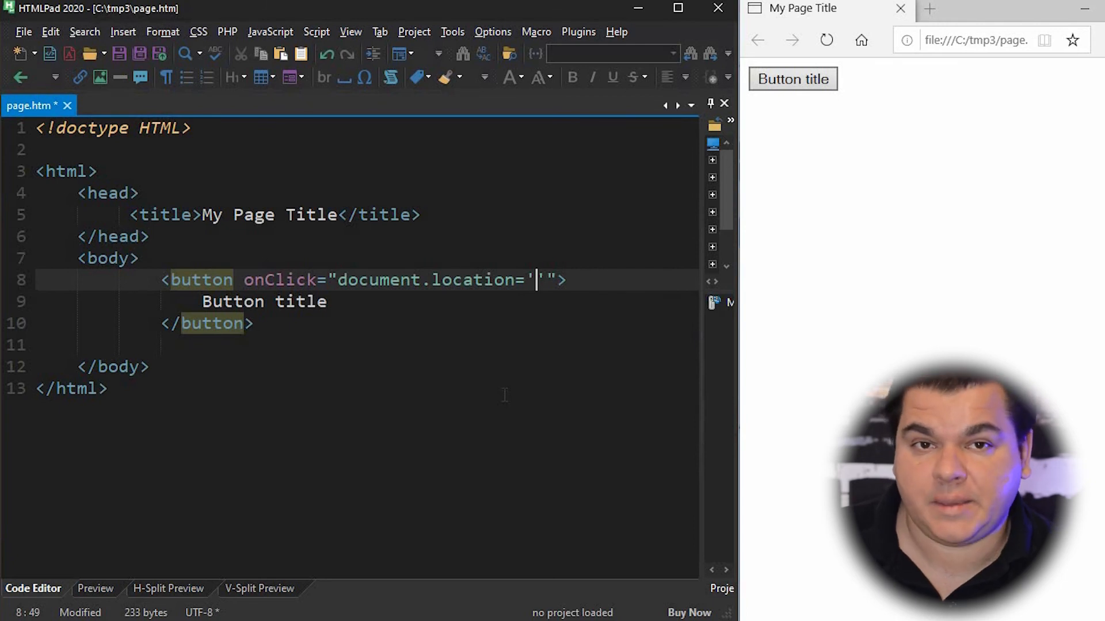
text(t)
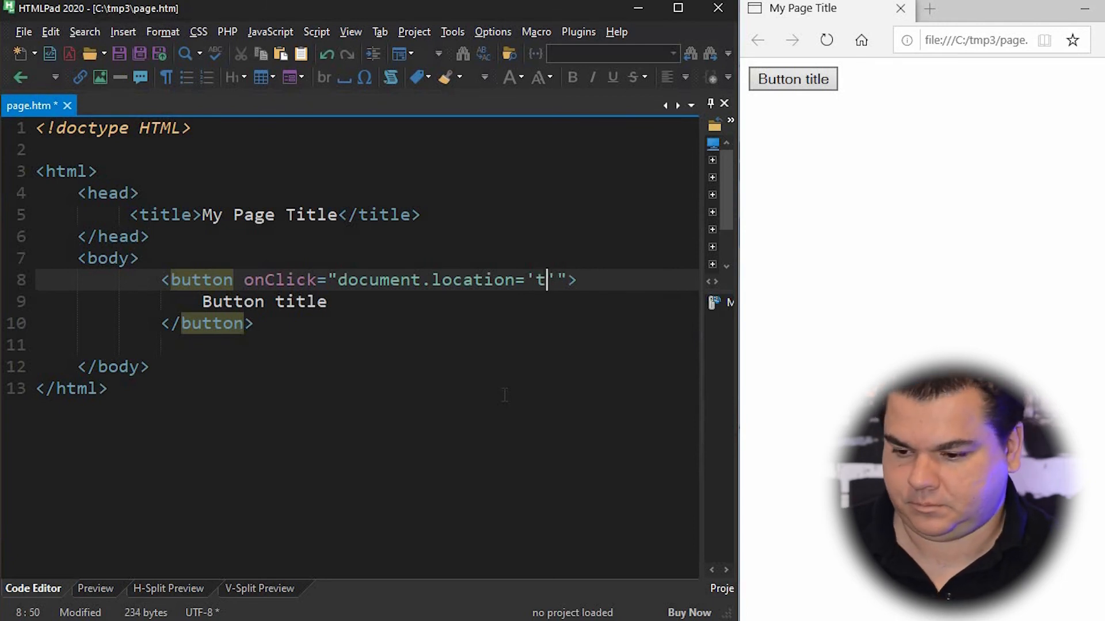
text(ables.htm)
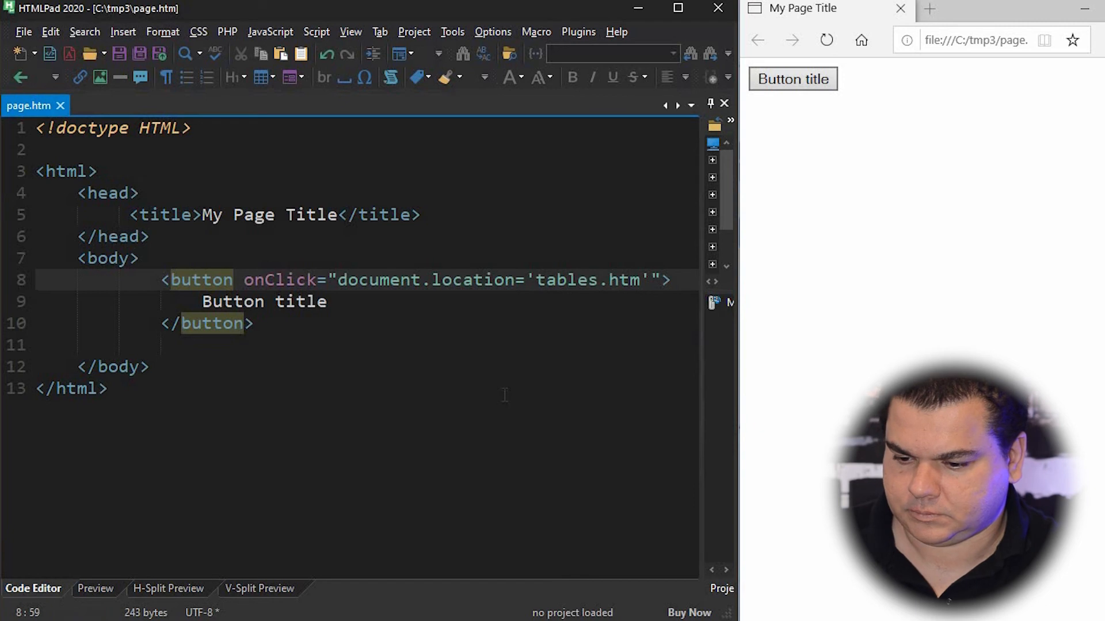
mouse_move(905, 270)
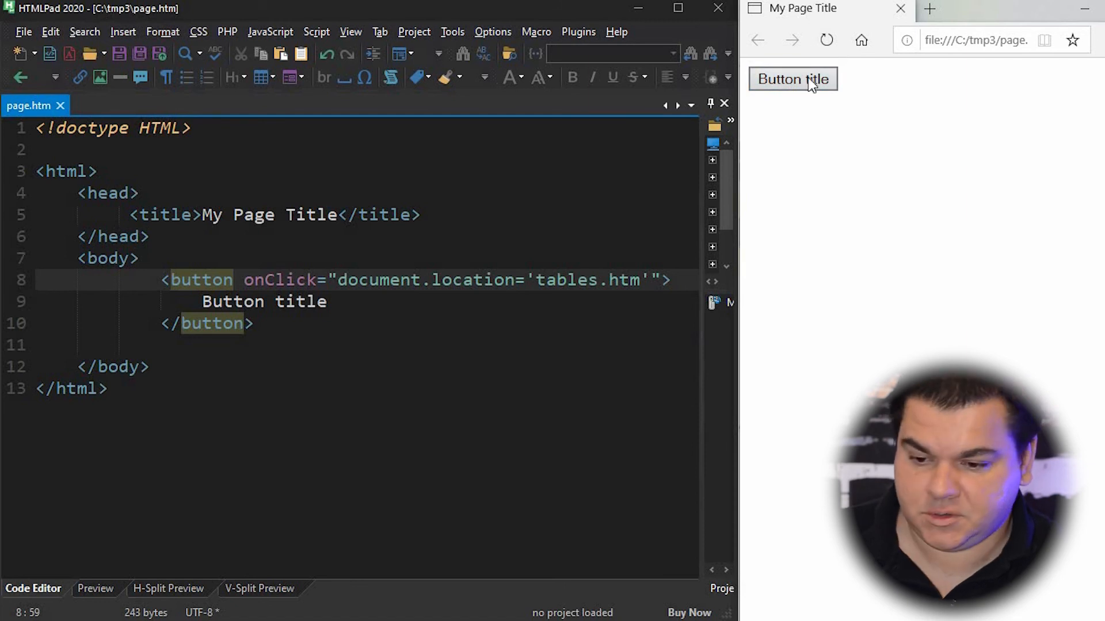
click(792, 79)
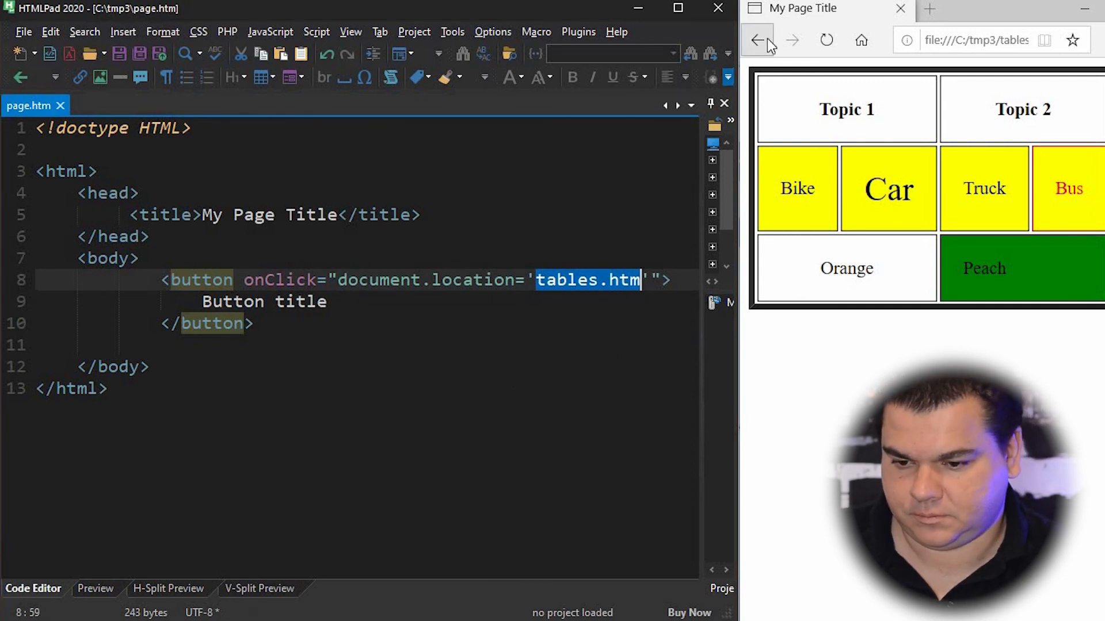
click(757, 40)
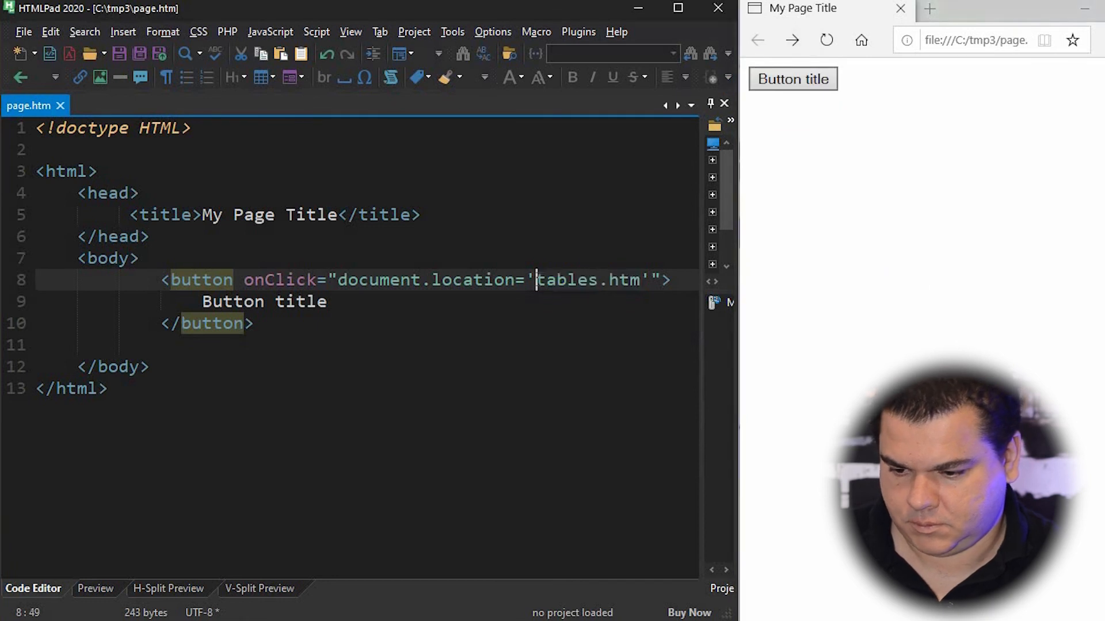
text(https://www.copa)
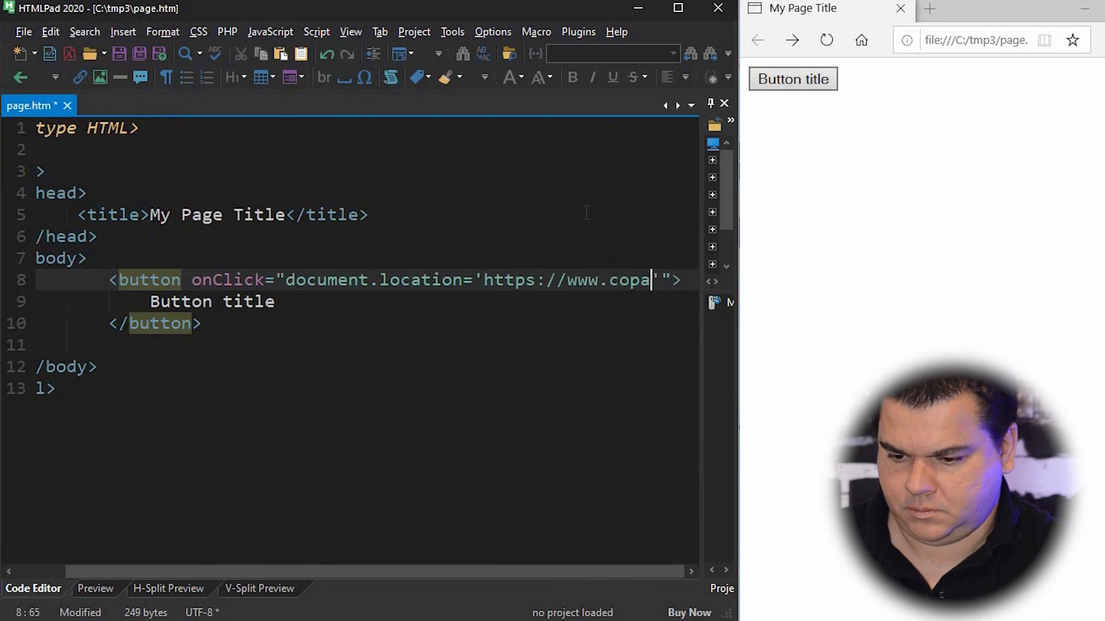
text(host.com)
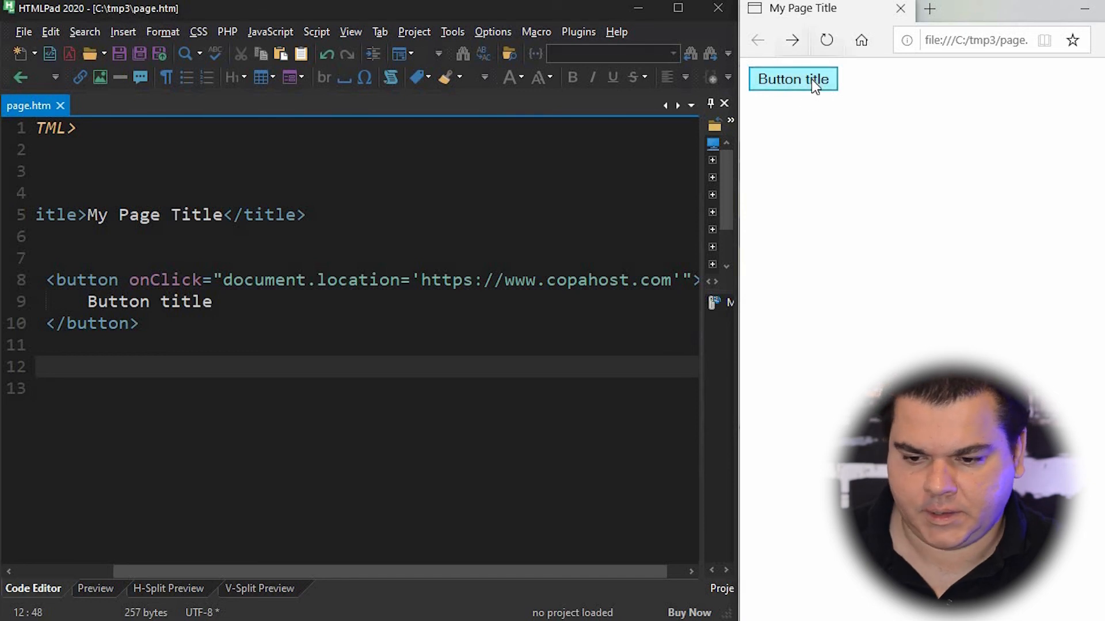
click(793, 80)
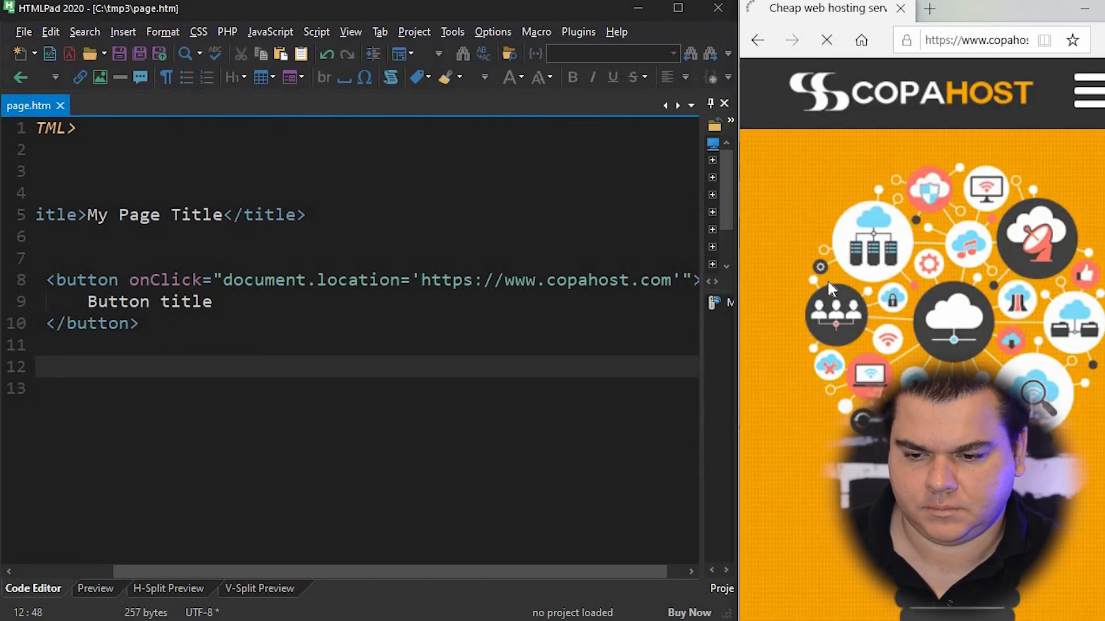